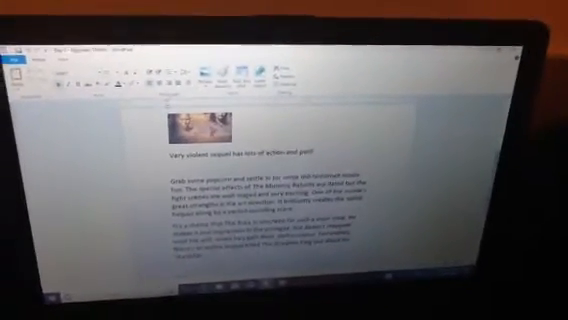
pyautogui.scroll(-3)
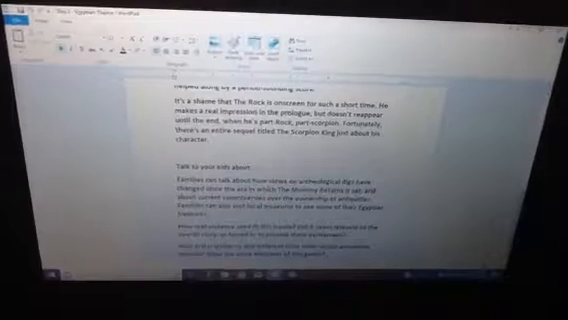